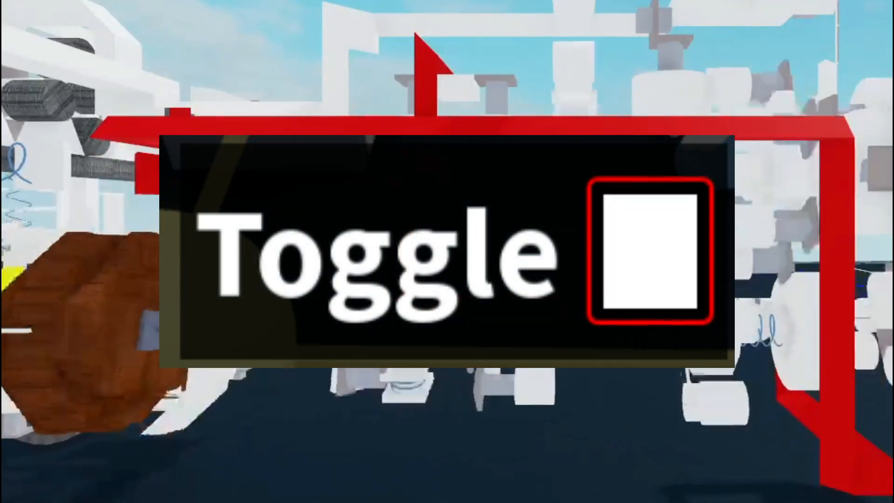
- Enable the Toggle option on the clutch and return to the red-framed gearbox
{"action": "left_click", "coordinate": [647, 253]}
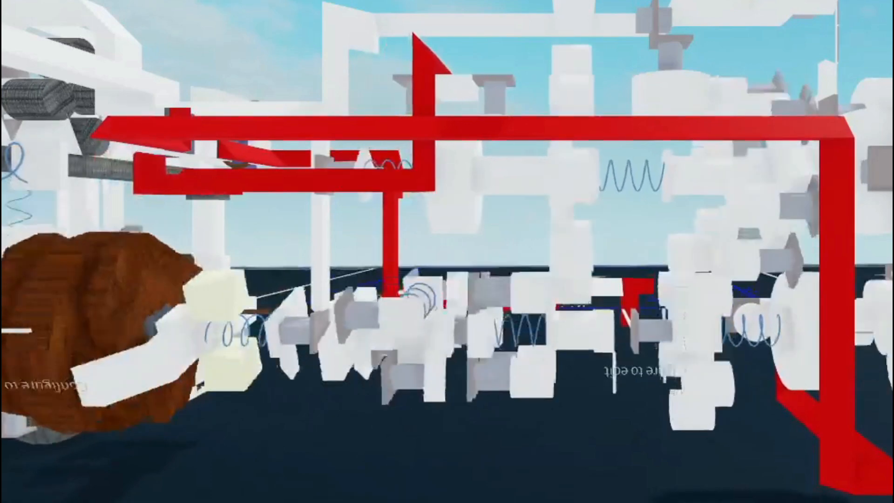
{"action": "key", "text": "f"}
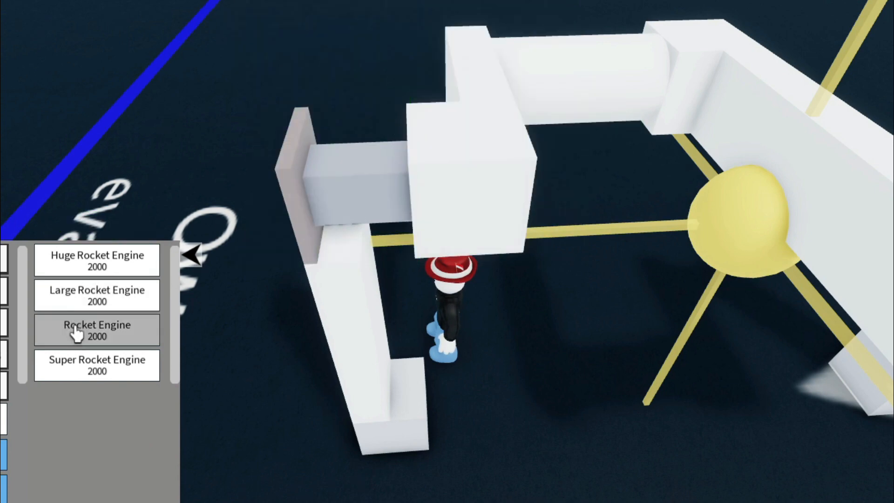
- Mount a standard Rocket Engine on the crankshaft rig and dismiss the motor panel (speed 1, torque 30)
{"action": "left_click", "coordinate": [96, 330]}
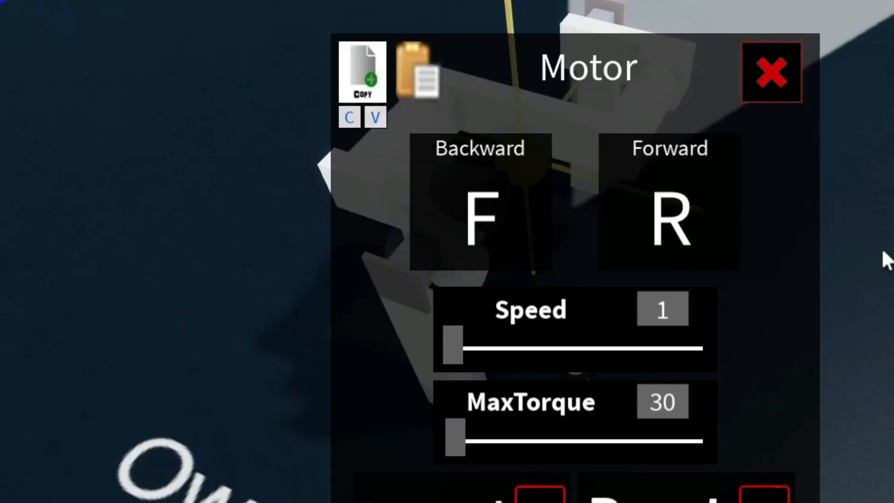
{"action": "left_click", "coordinate": [771, 72]}
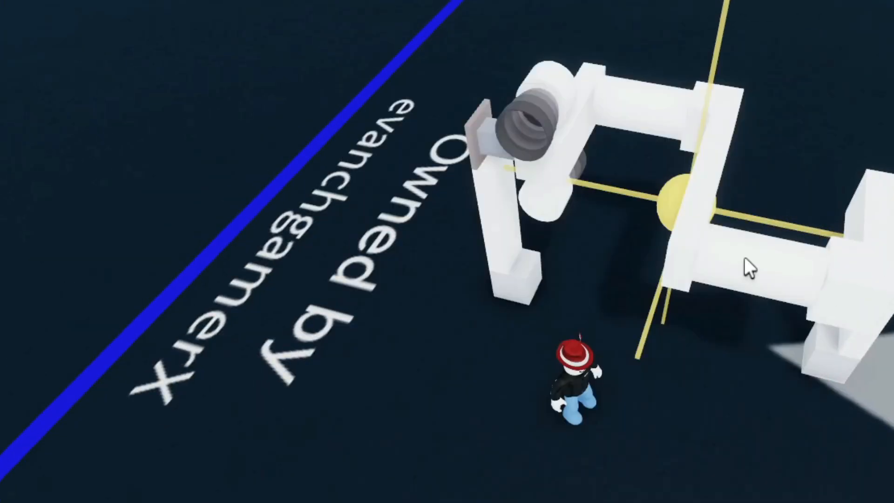